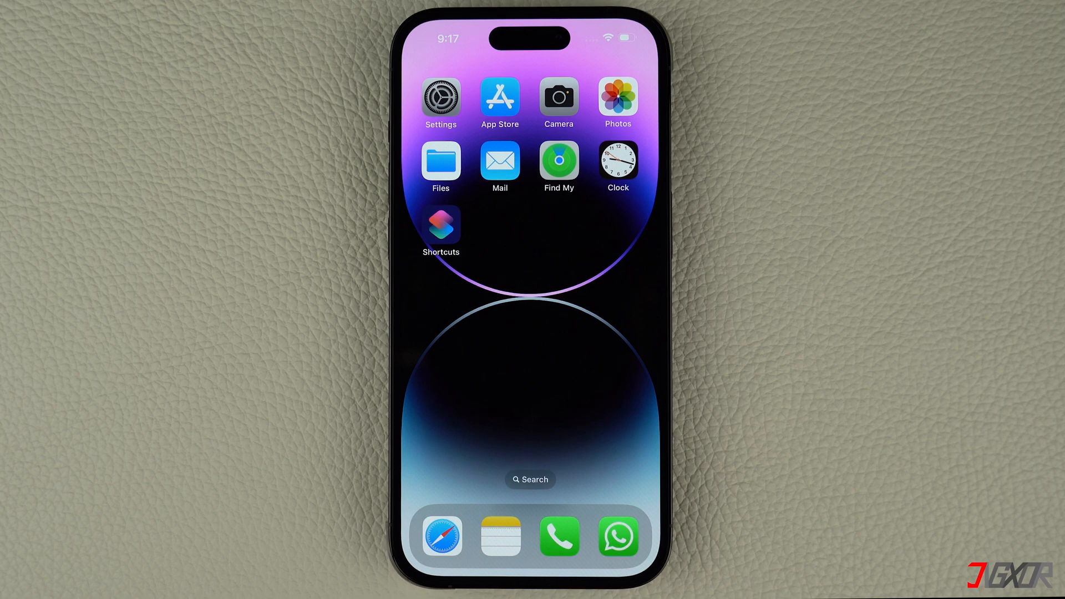
# Step: Go from the home screen into Settings and reach the Wallet & Apple Pay page
pyautogui.click(441, 101)
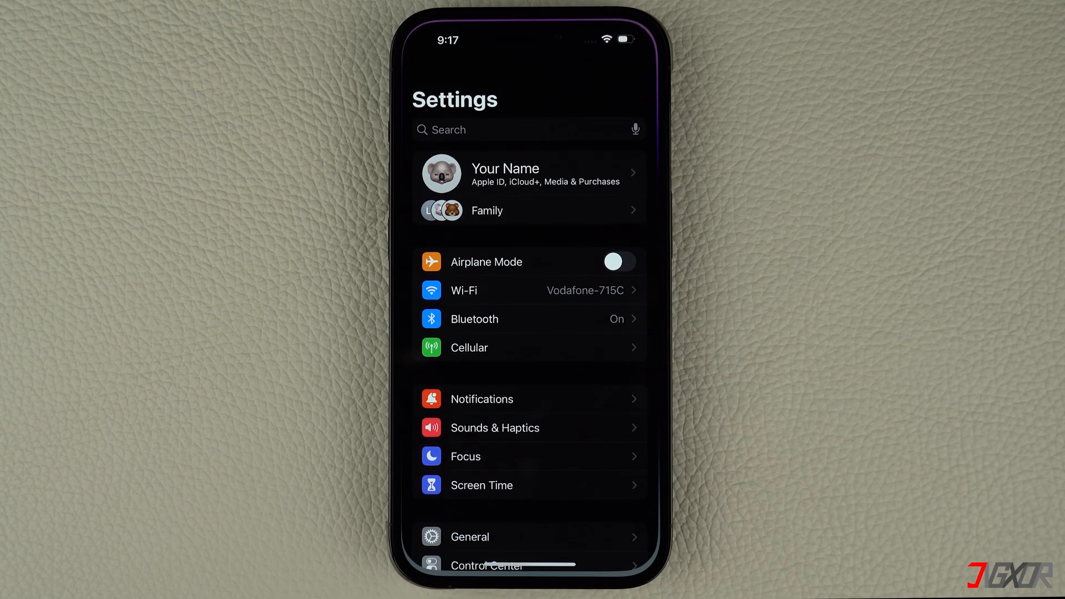
pyautogui.scroll(-3)
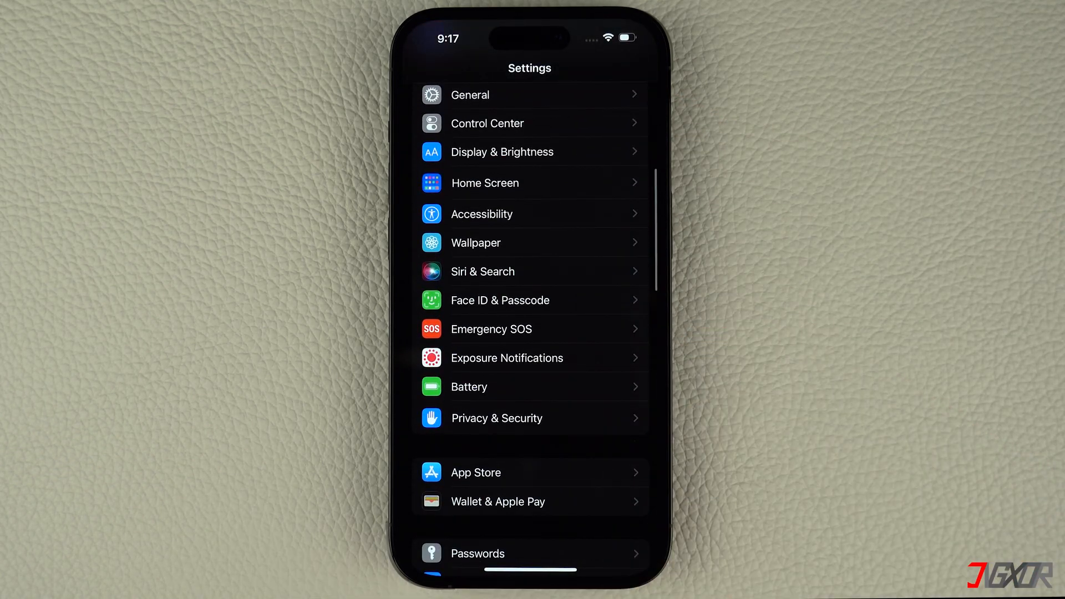
pyautogui.click(497, 502)
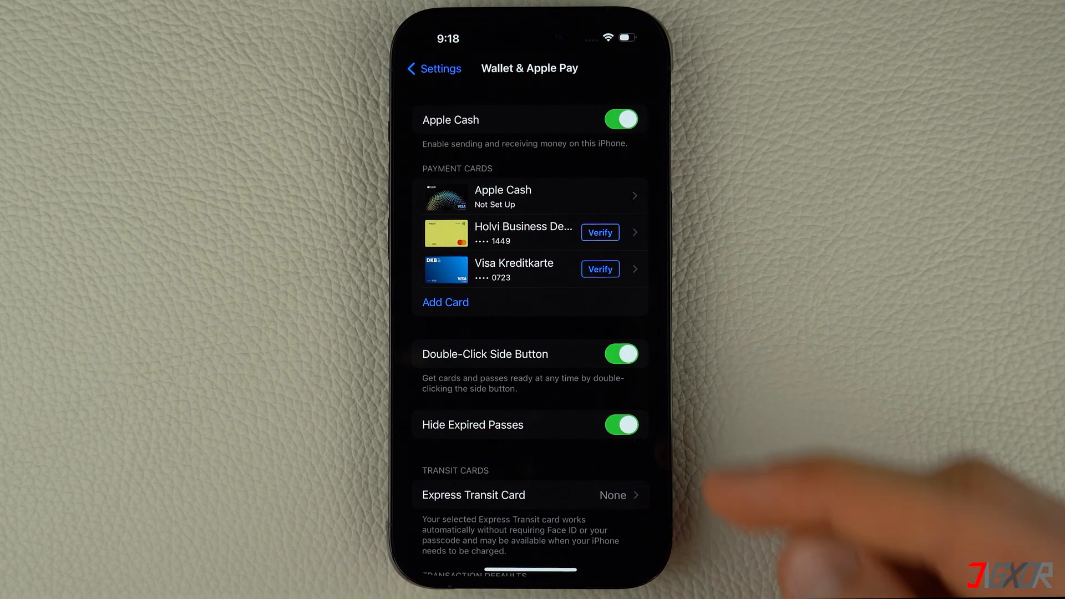
pyautogui.click(621, 353)
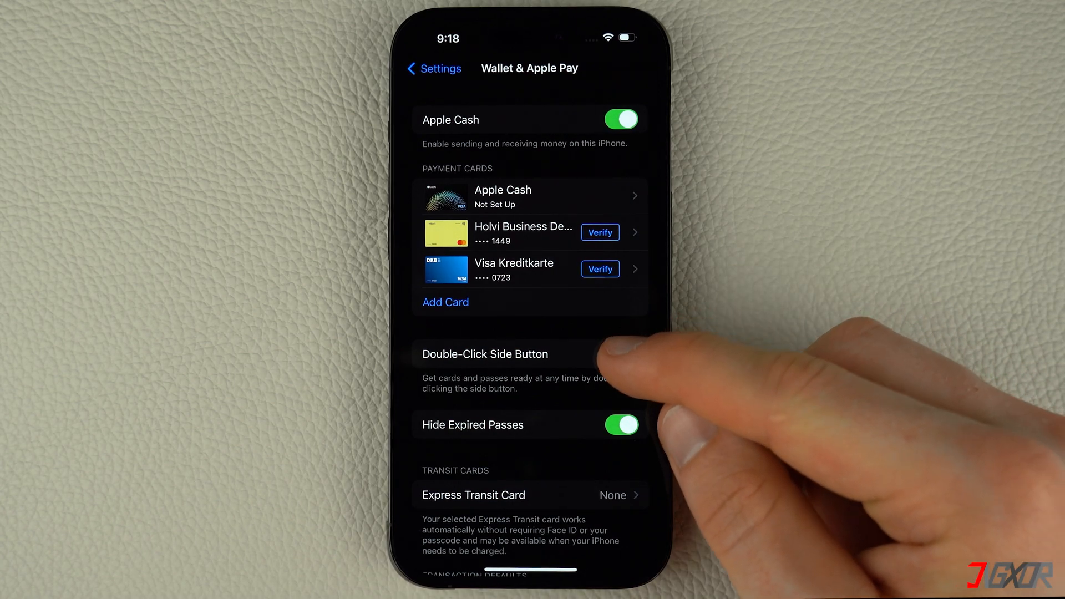
pyautogui.click(619, 354)
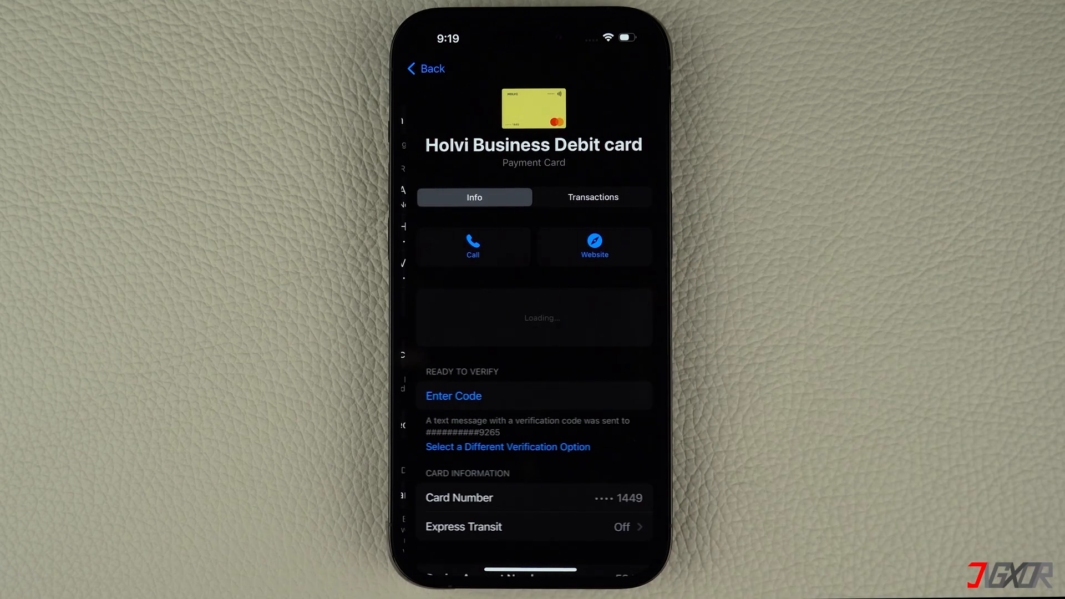
pyautogui.scroll(-3)
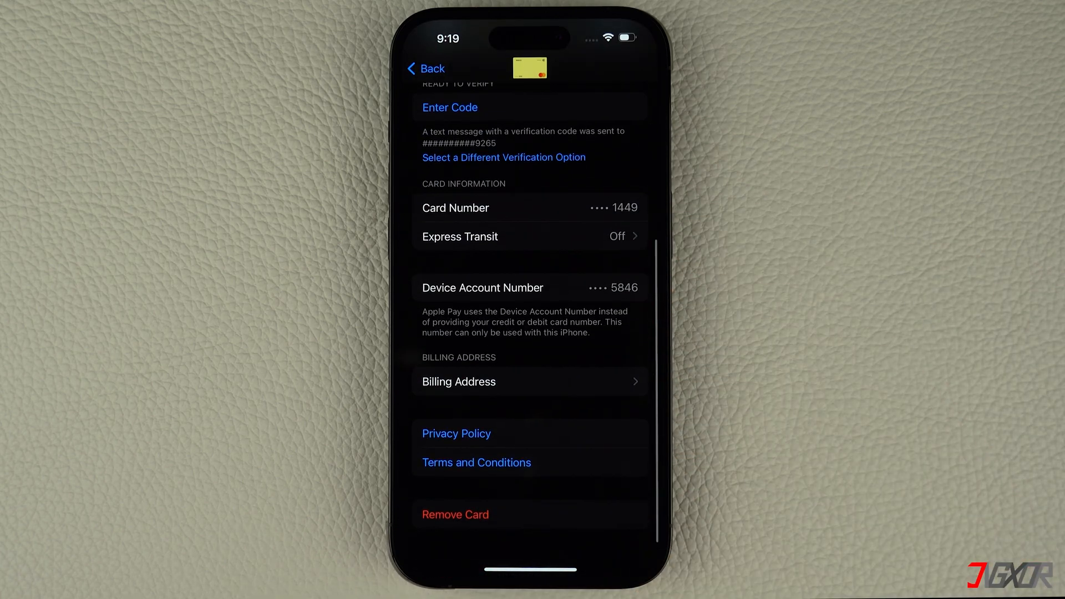
pyautogui.click(455, 514)
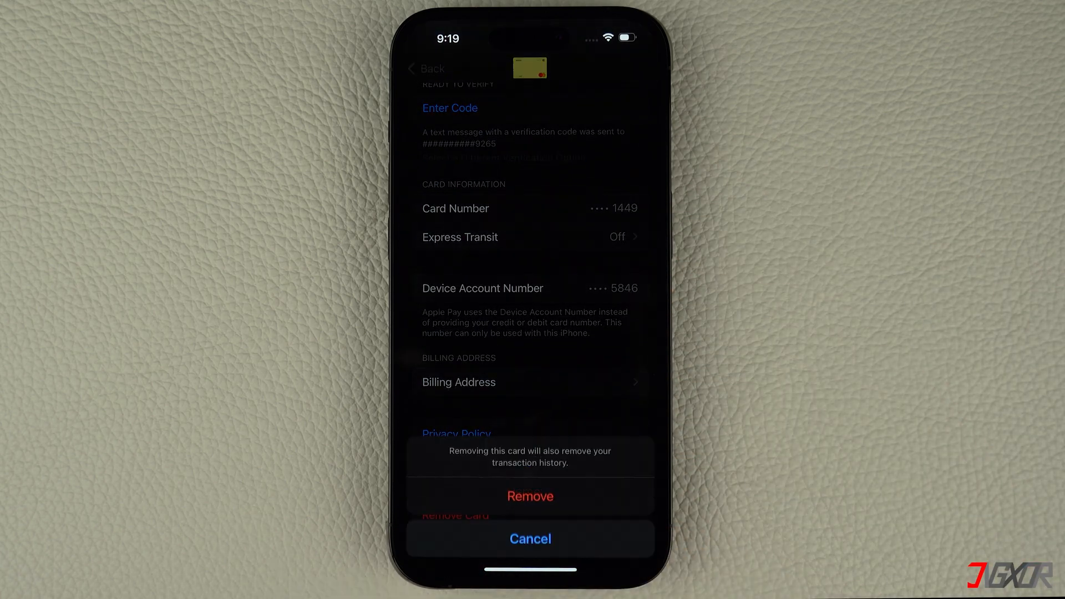
pyautogui.click(529, 538)
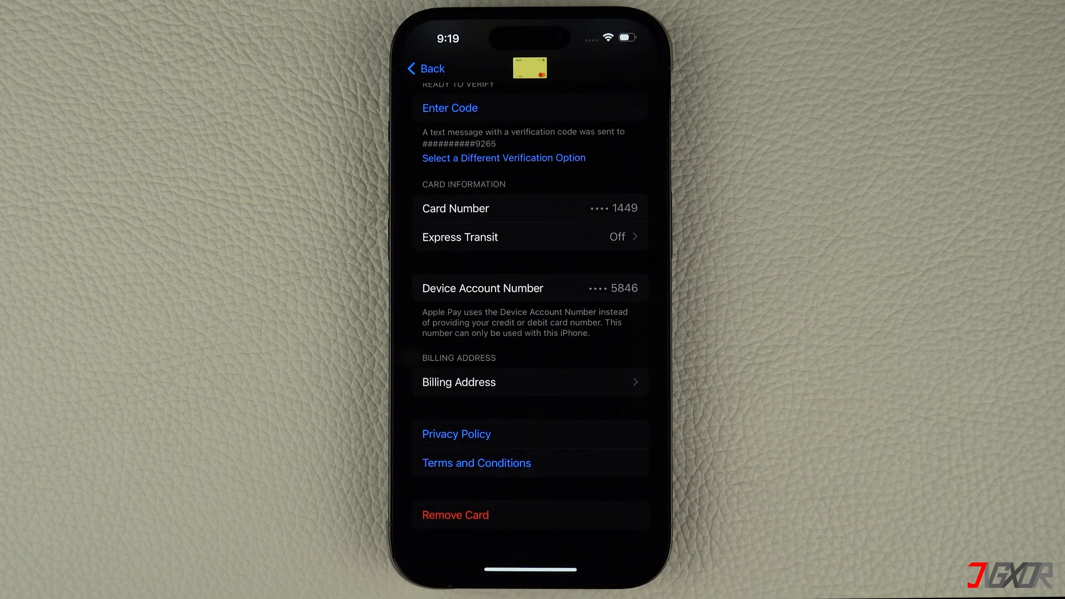
pyautogui.click(425, 67)
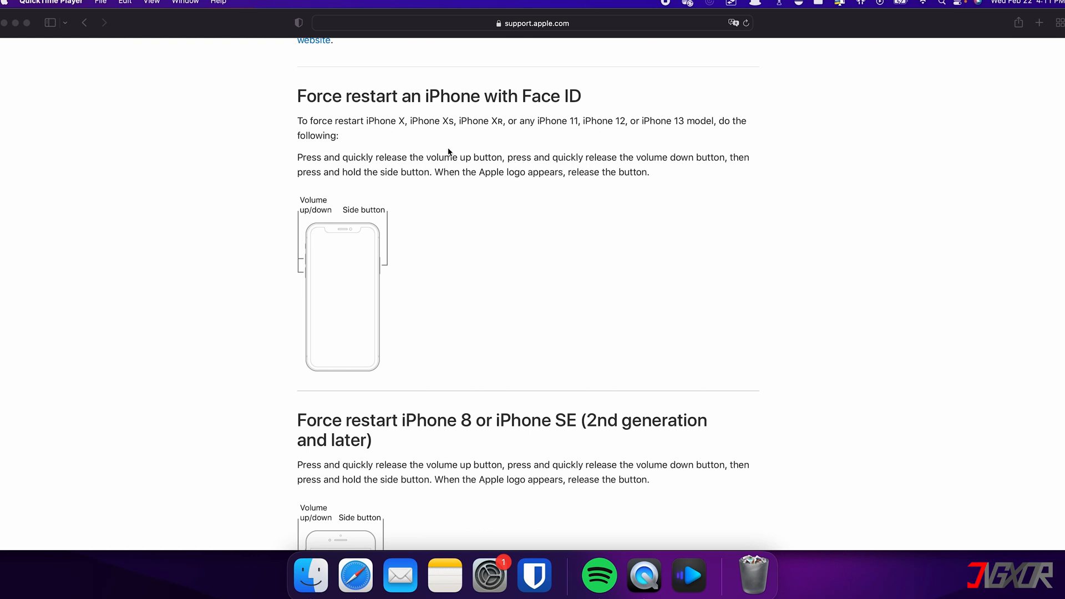
pyautogui.moveTo(419, 218)
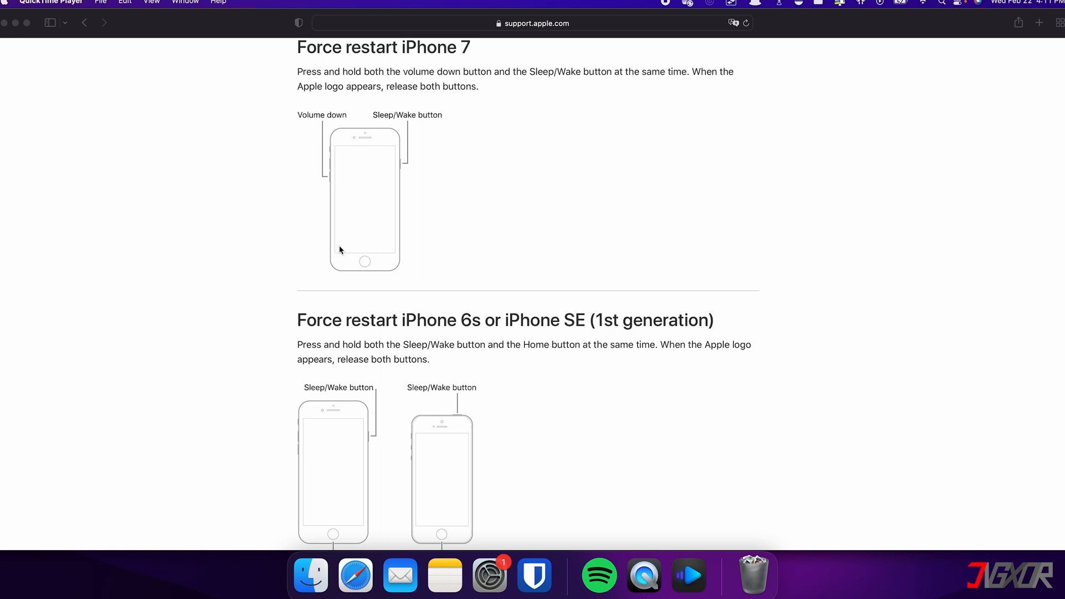
pyautogui.moveTo(426, 325)
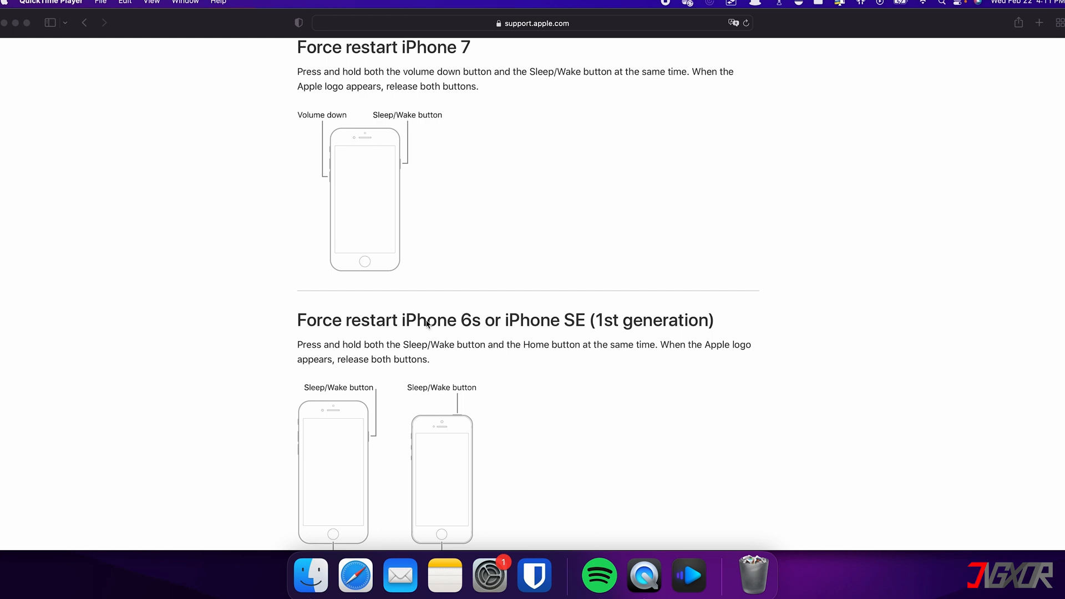
# Step: Scroll the support article down to the iPhone 7 and iPhone 6s/SE (1st gen) force-restart steps
pyautogui.scroll(-3)
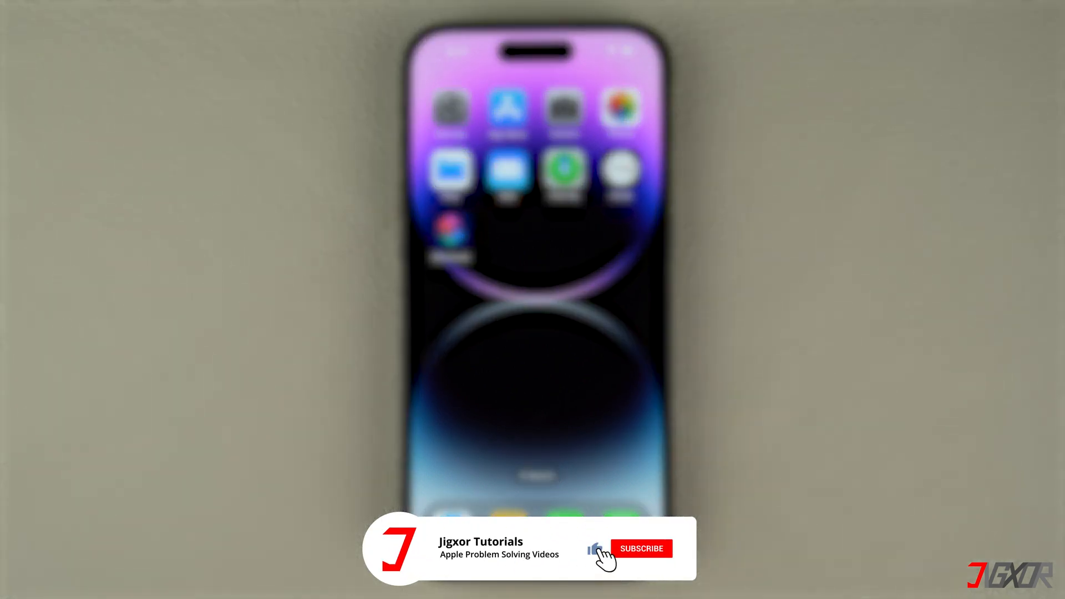
pyautogui.click(642, 548)
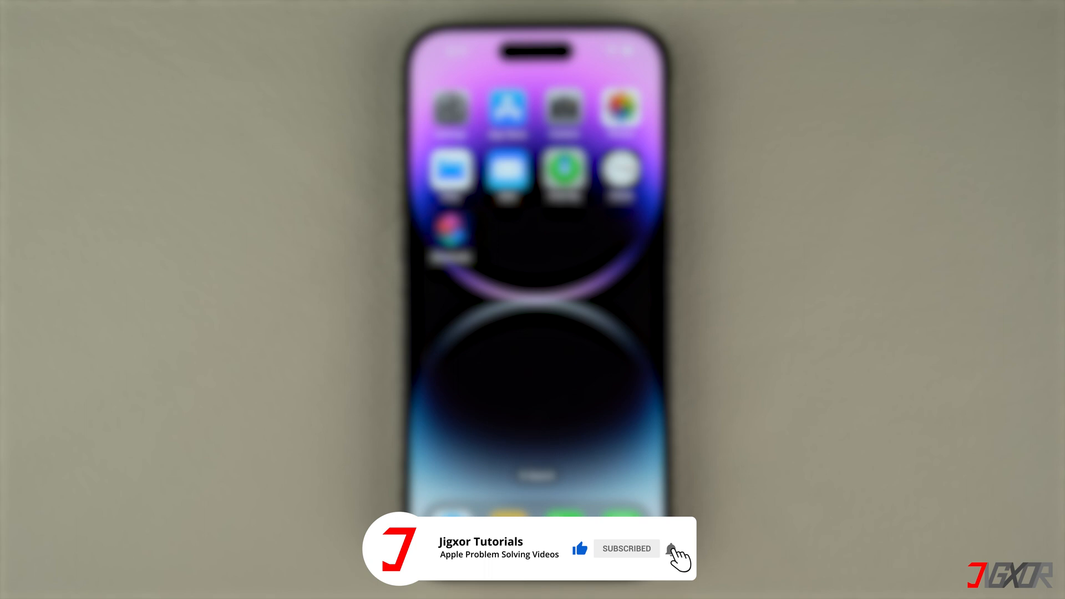